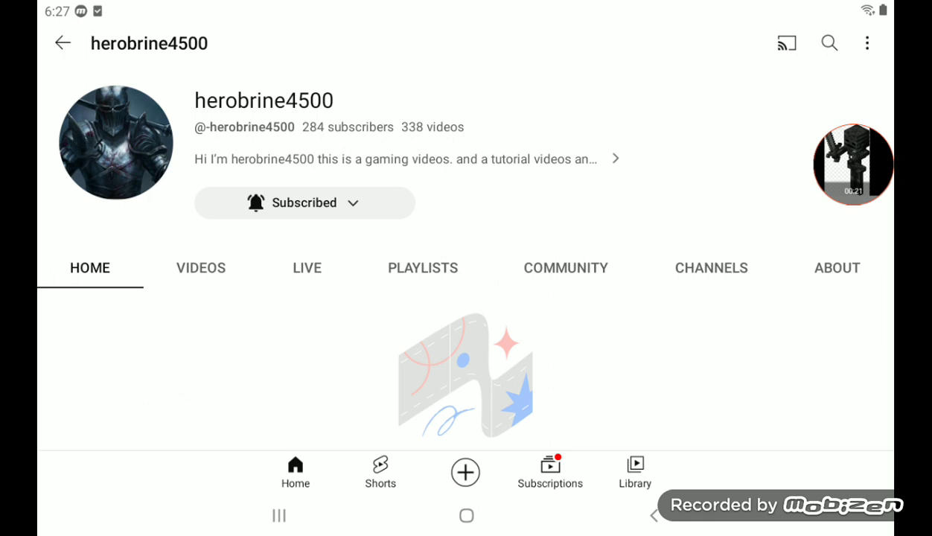
View herobrine4500's VIDEOS tab, then return to the Home feed
left_click(200, 268)
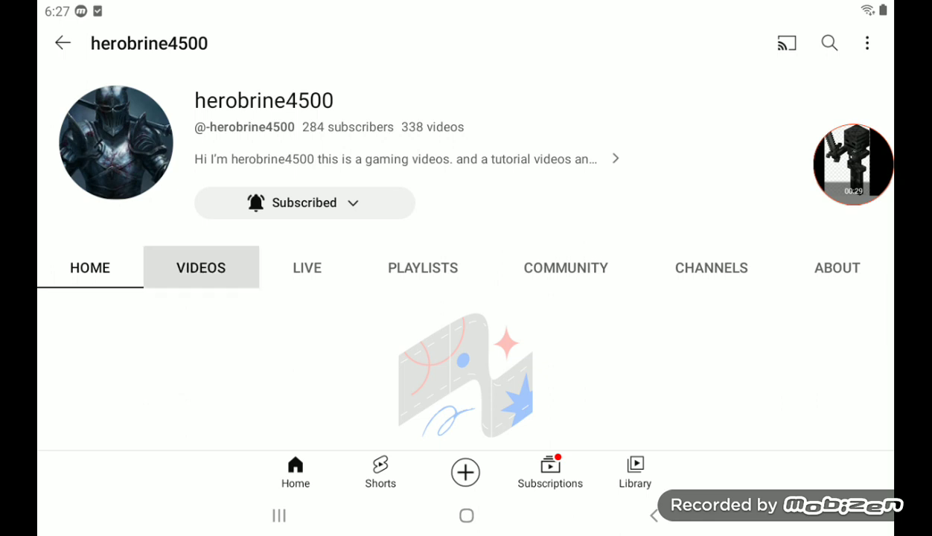
left_click(200, 267)
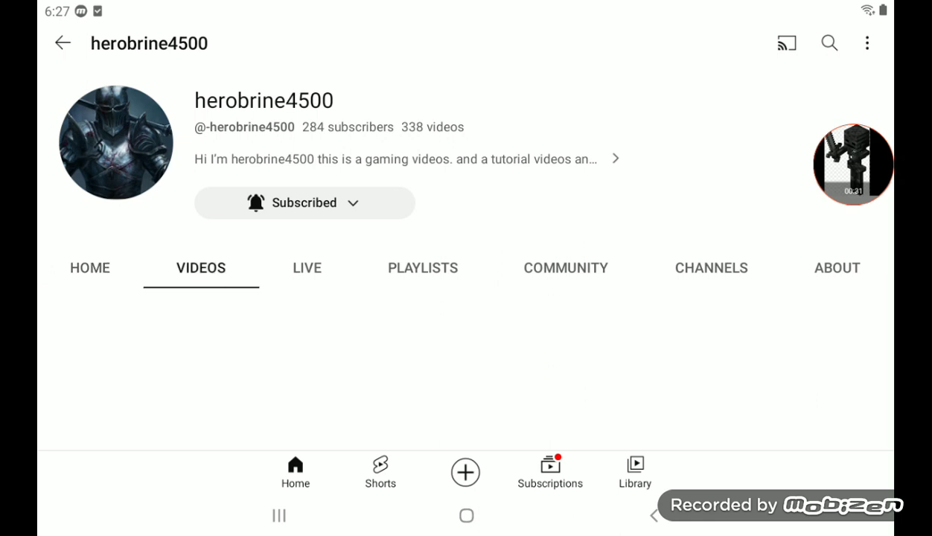
left_click(90, 268)
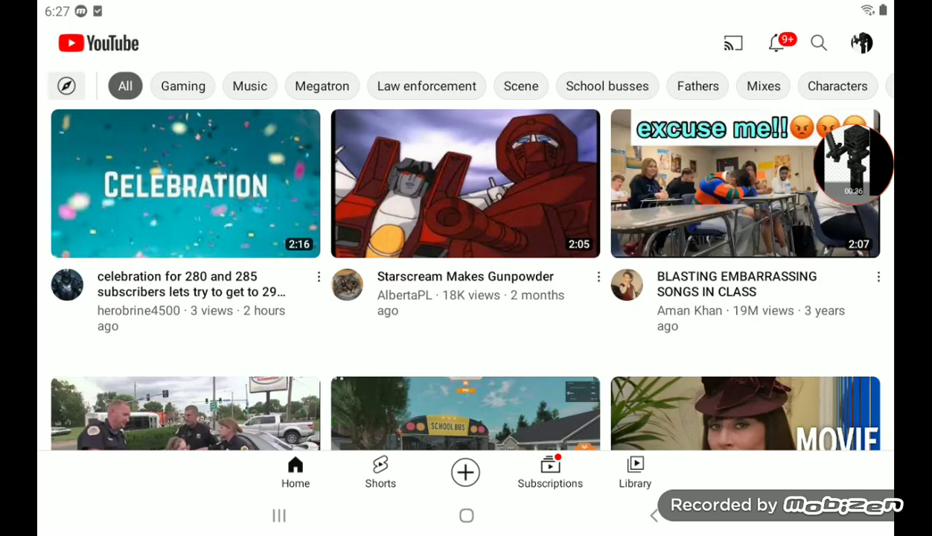
Open Your channel from the profile menu and scroll through its Shorts and uploads
left_click(861, 41)
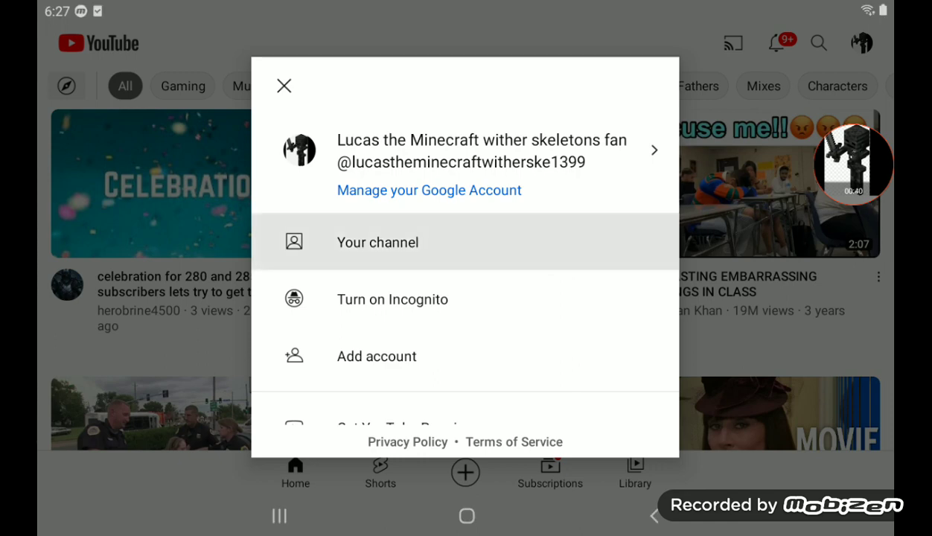
left_click(378, 242)
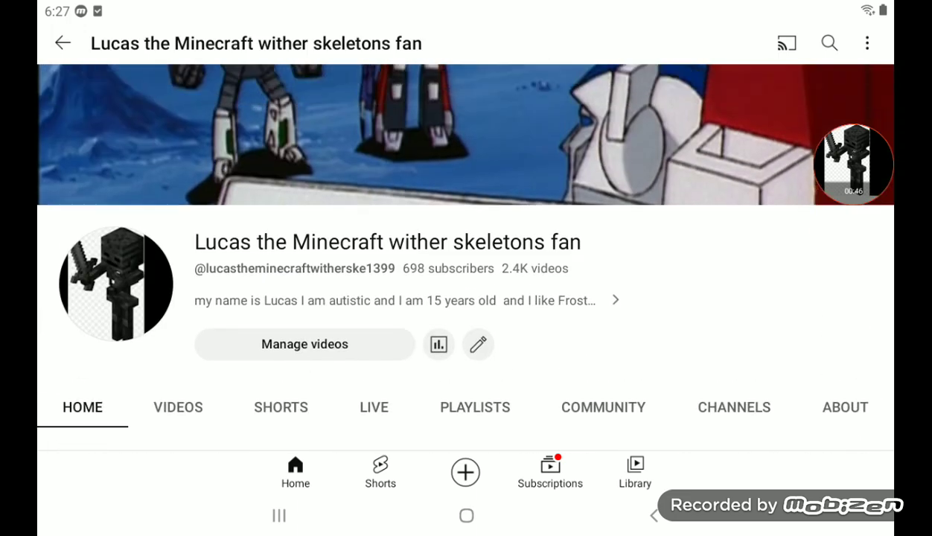
scroll("down", 3)
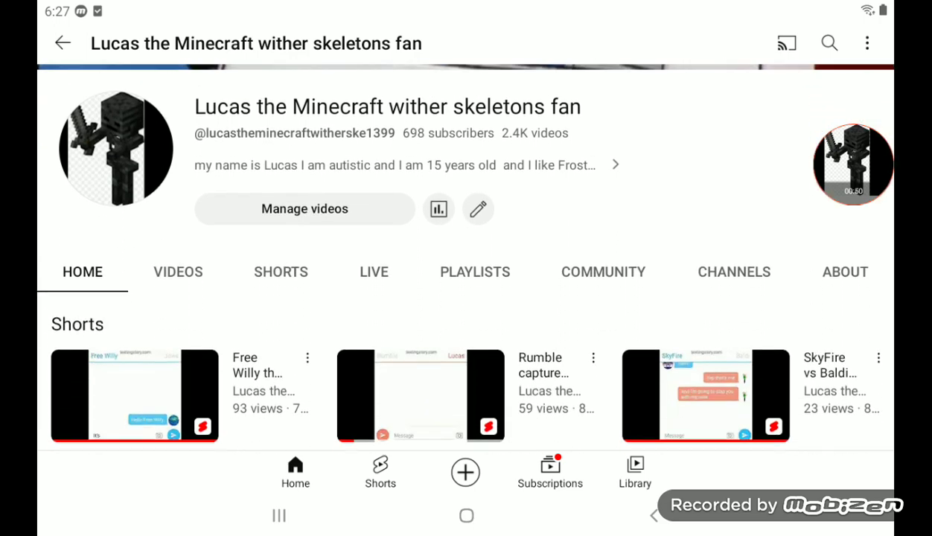
scroll("down", 3)
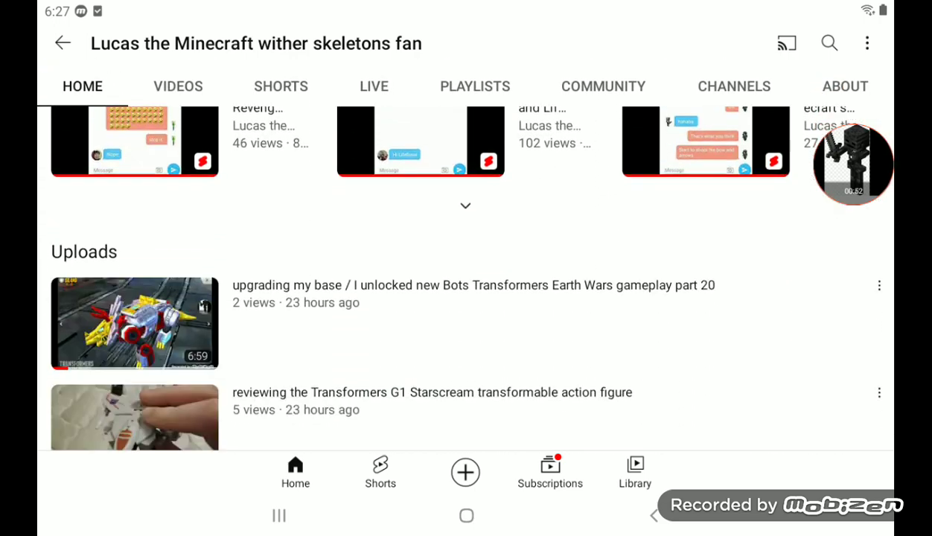
scroll("down", 3)
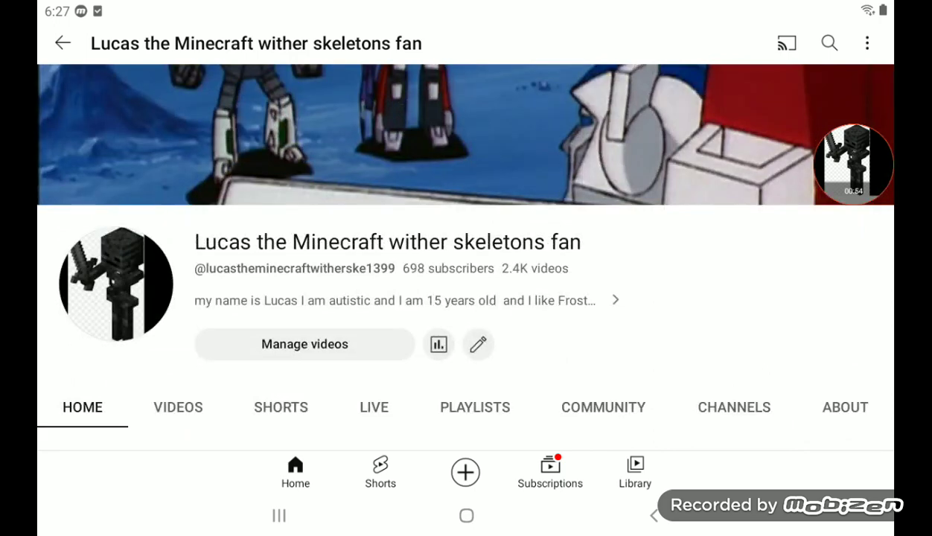
scroll("down", 3)
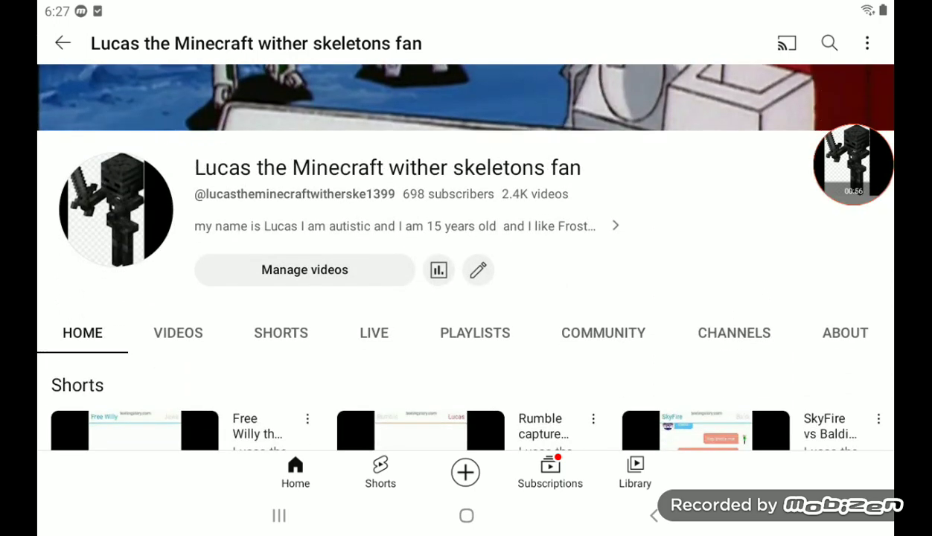
Switch to the Subscriptions feed
left_click(63, 43)
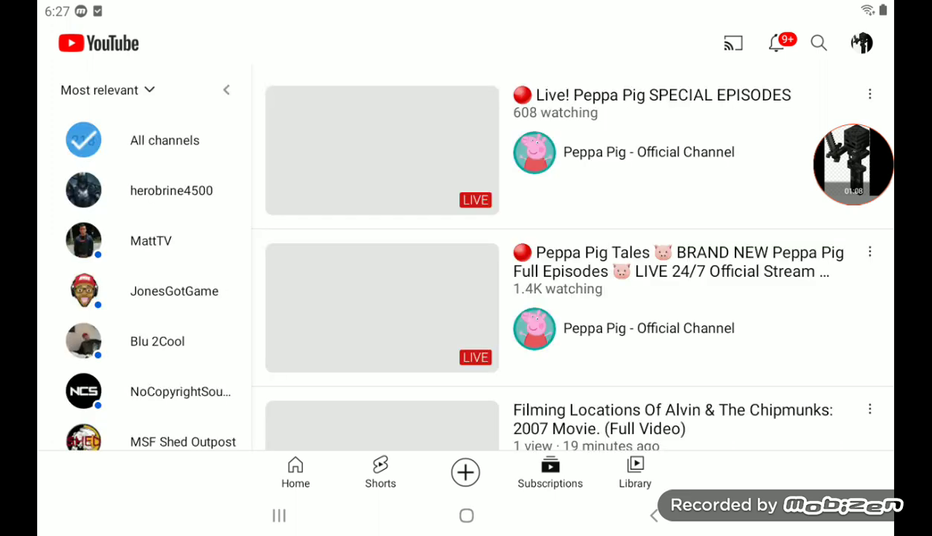
Scroll down the subscribed channels list
scroll("down", 3)
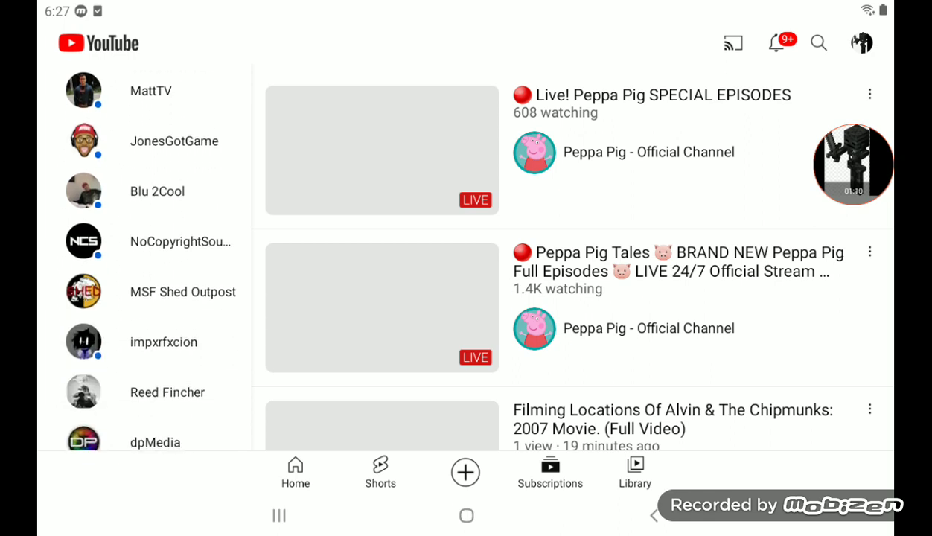
scroll("down", 3)
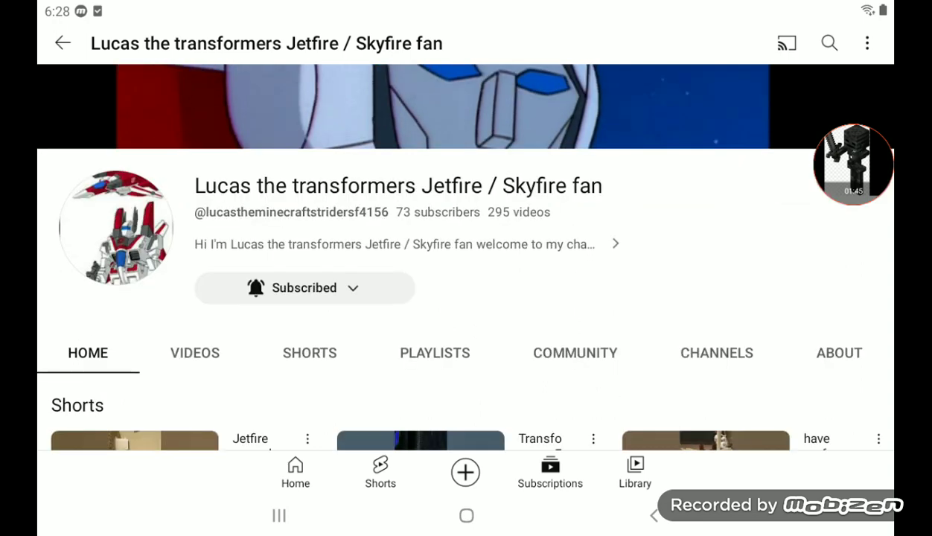
Scroll the Jetfire / Skyfire fan channel before opening herobrine4500
scroll("down", 3)
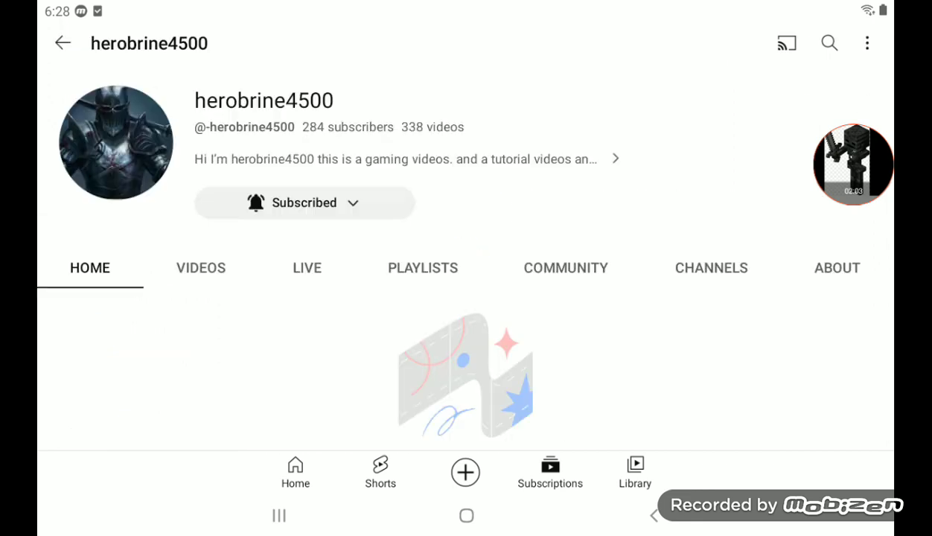
Play the 'celebration for 280 and 285 subscribers' video from herobrine4500's VIDEOS tab
left_click(200, 267)
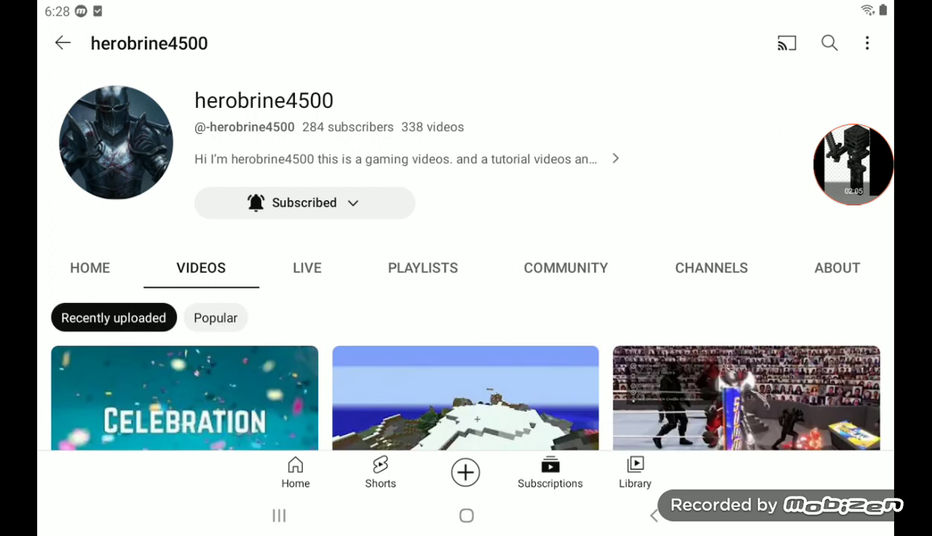
scroll("down", 3)
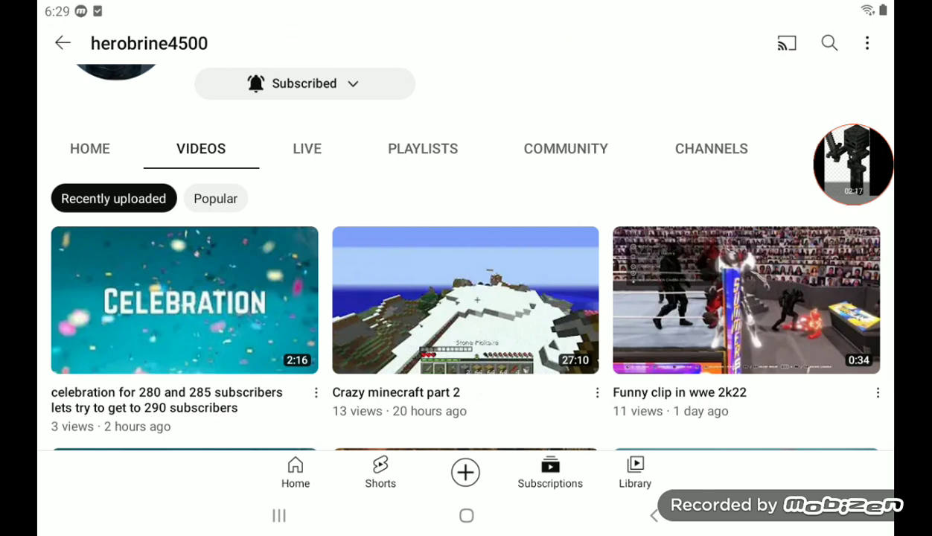
left_click(185, 299)
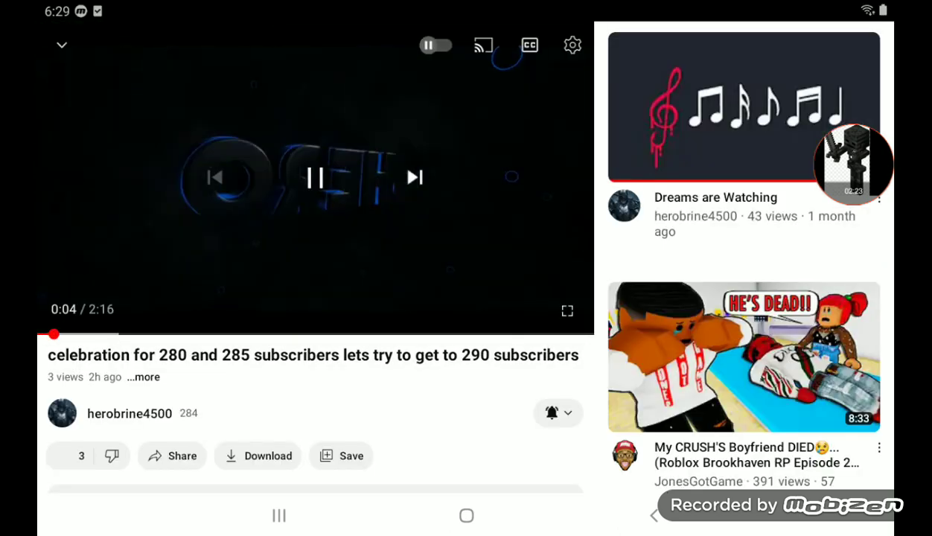
Open and dismiss the video's playback options menu
left_click(571, 45)
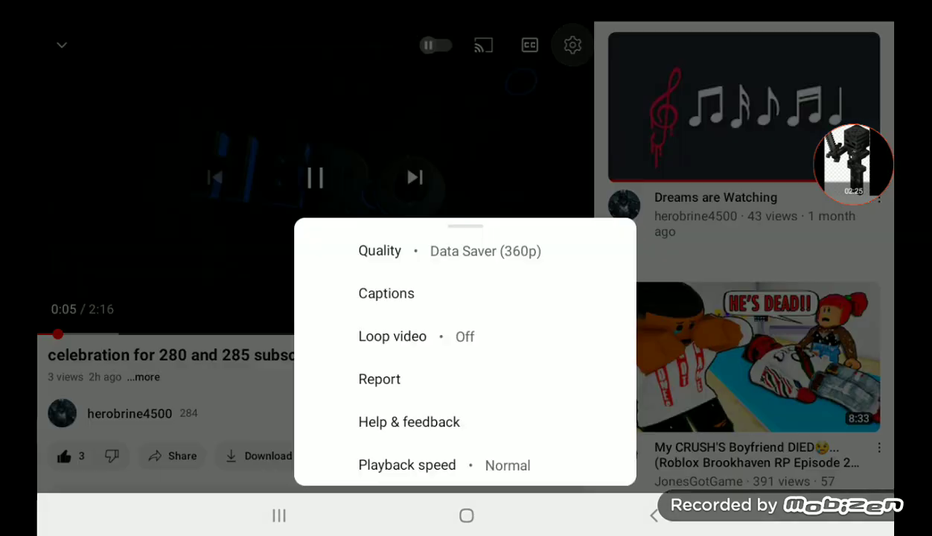
left_click(380, 251)
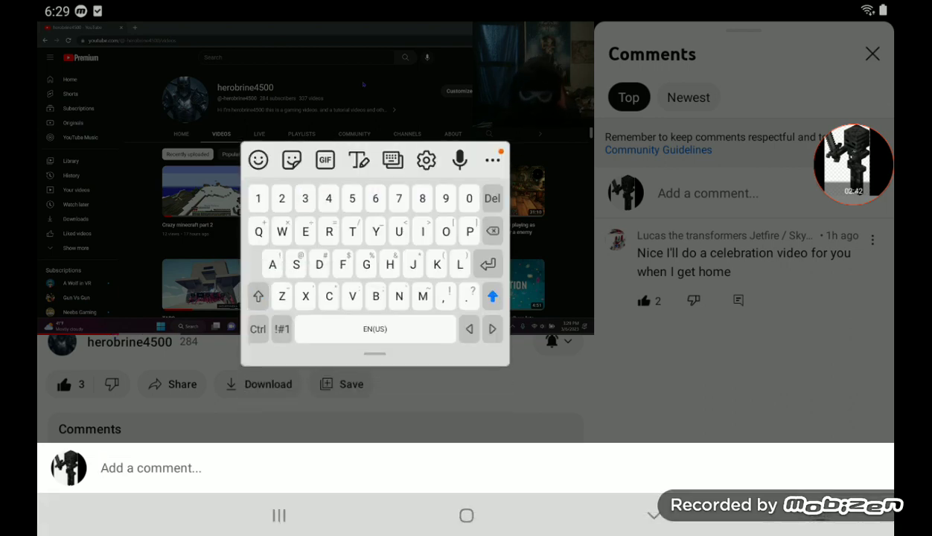
Comment 'good job buddy' on the celebration video and send it
type("good jo")
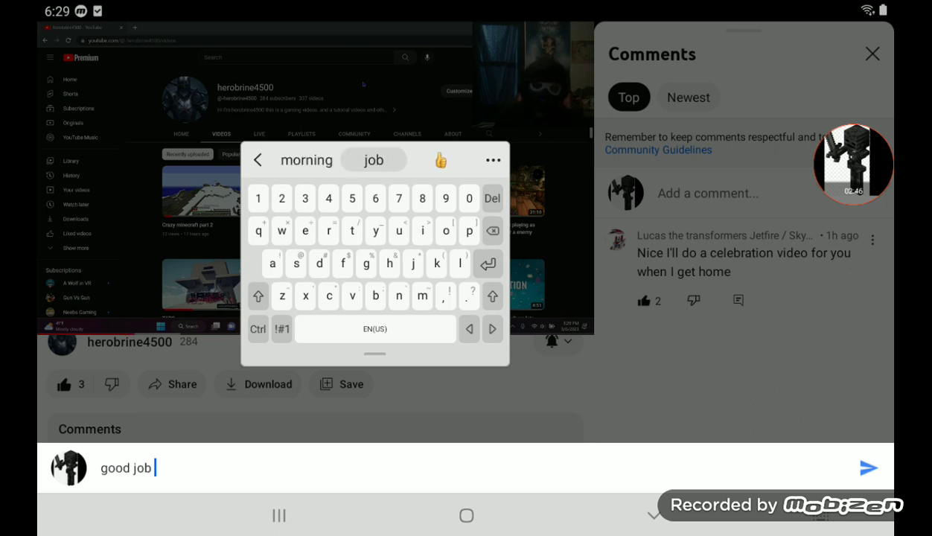
type("buddy")
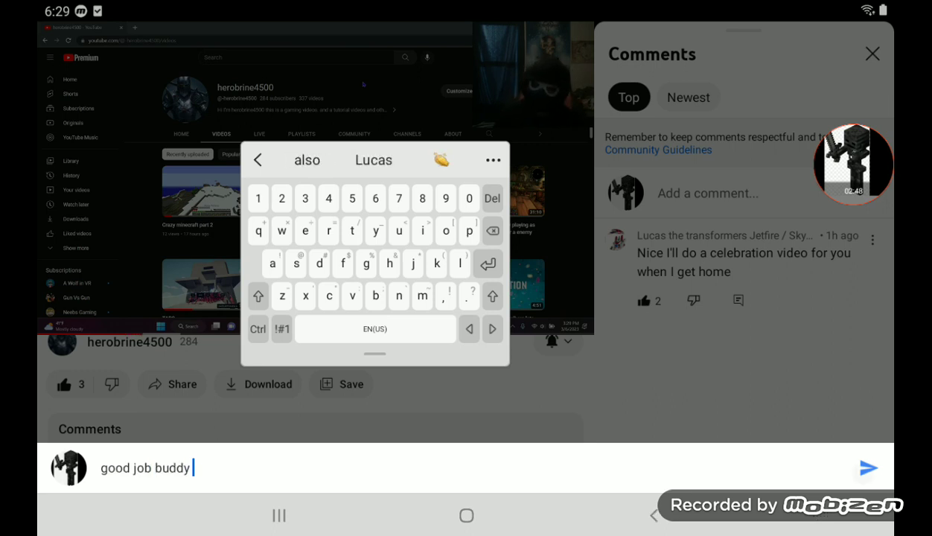
left_click(868, 468)
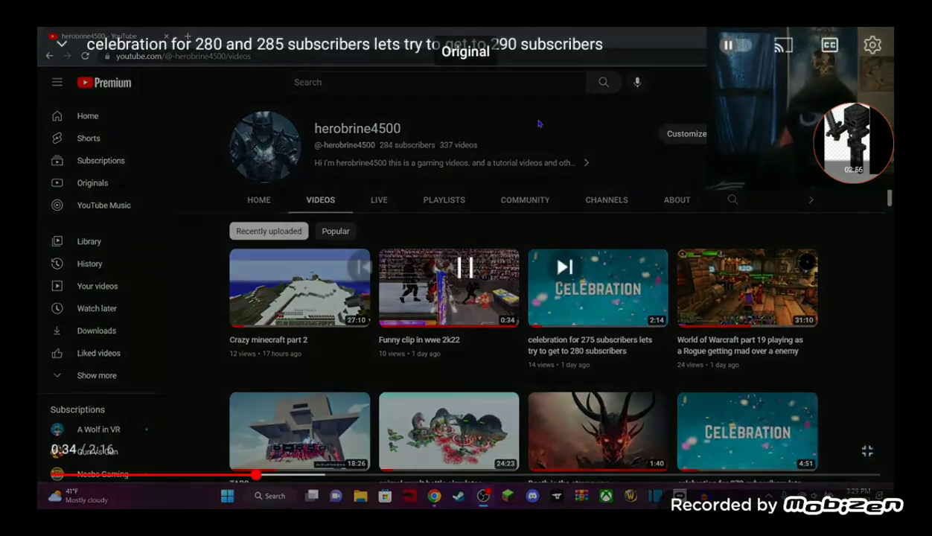
Hide the playback controls and watch the celebration video
left_click(873, 45)
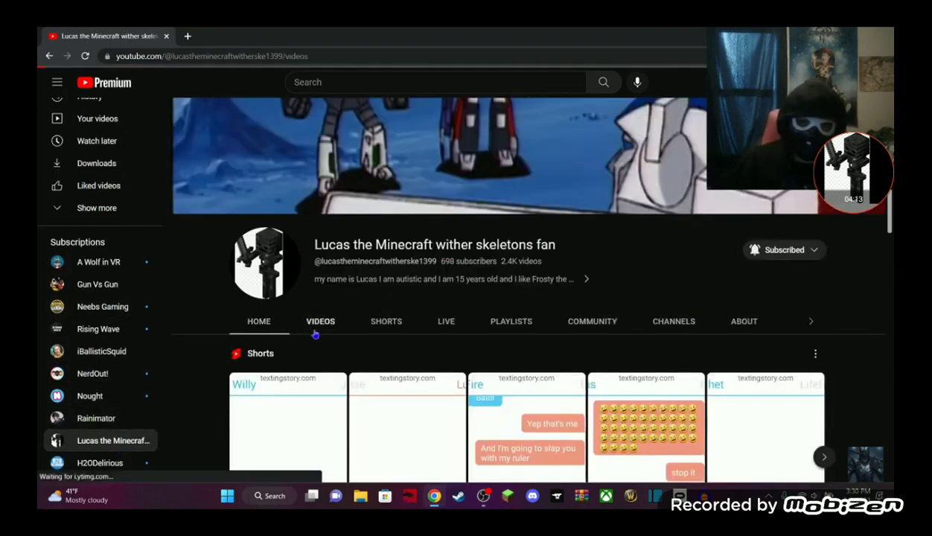
left_click(320, 321)
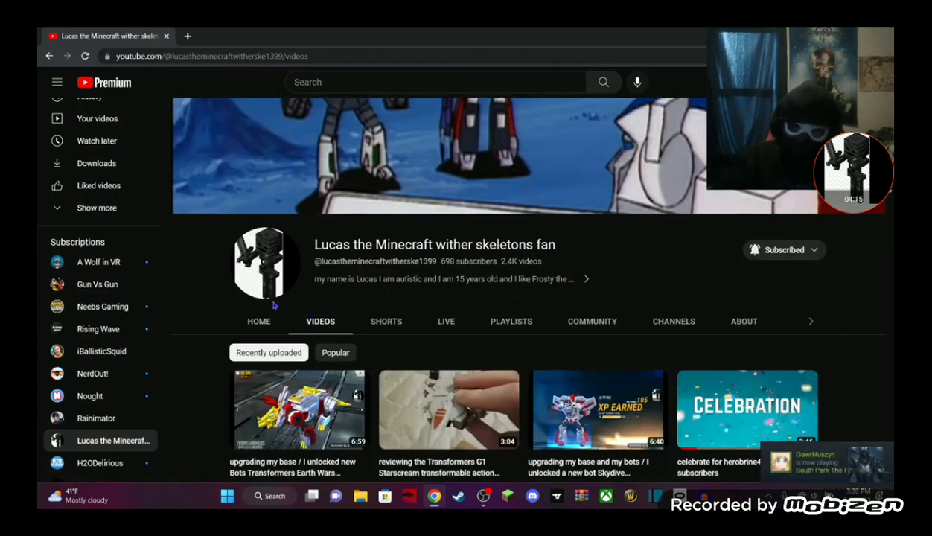
mouse_move(526, 174)
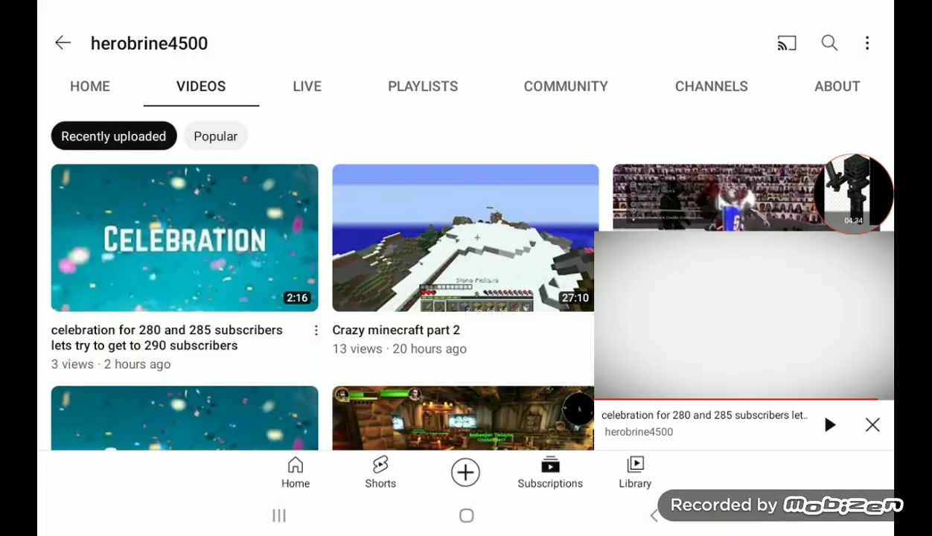
Scroll herobrine4500's channel page and switch to its HOME tab
scroll("down", 3)
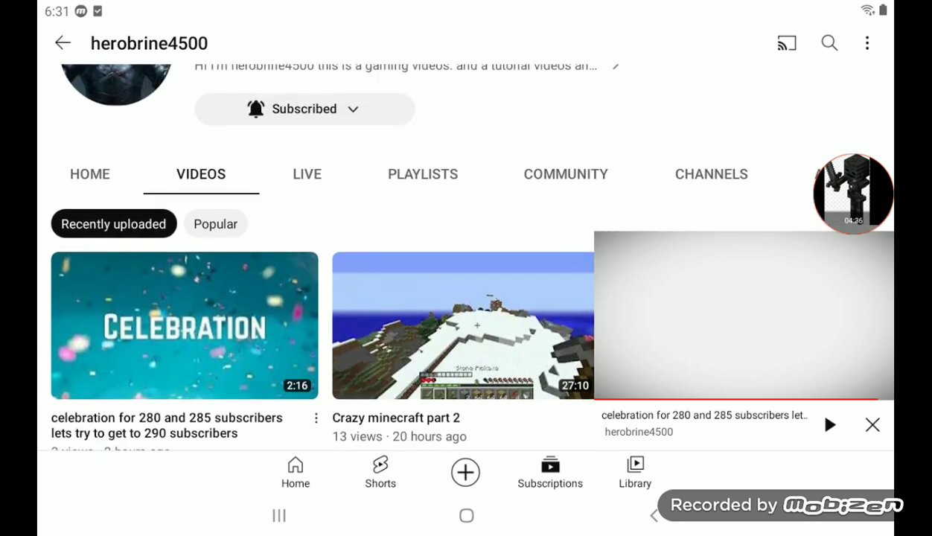
left_click(90, 173)
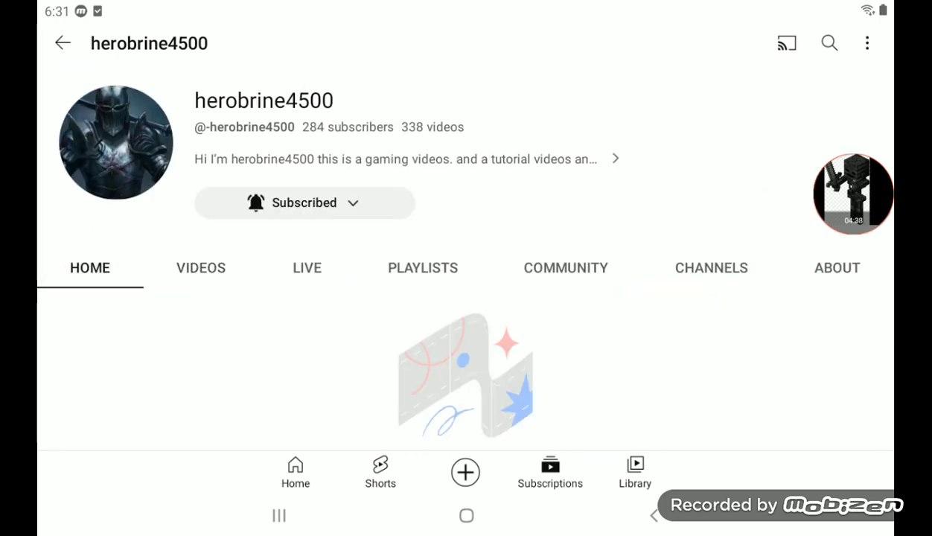